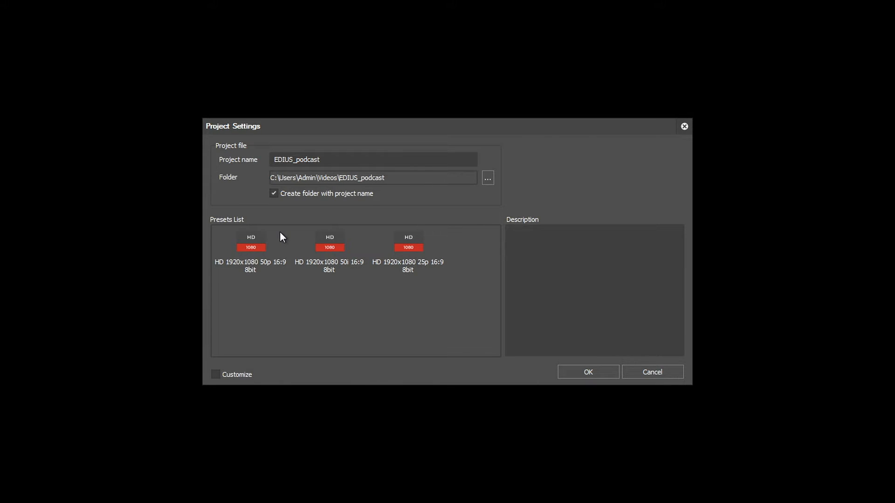
Step: Select the HD 1920x1080 50p 16:9 8bit preset and enable Customize for the EDIUS_podcast project
click(250, 243)
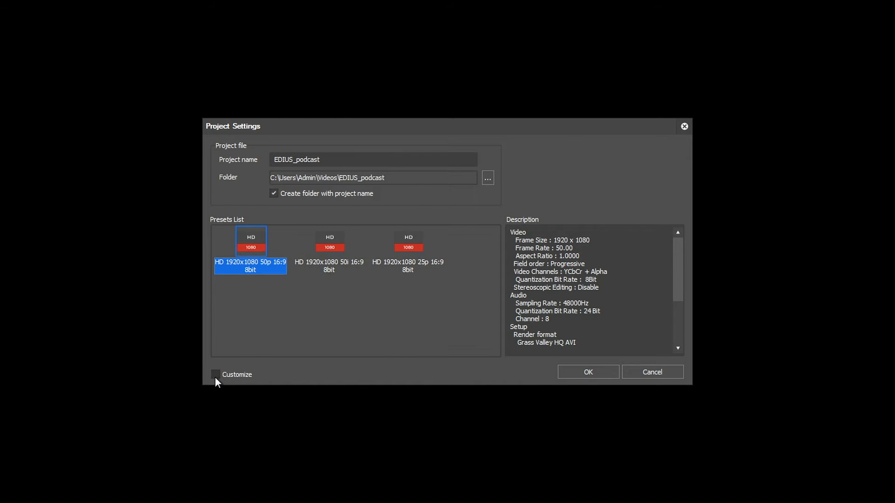
click(215, 375)
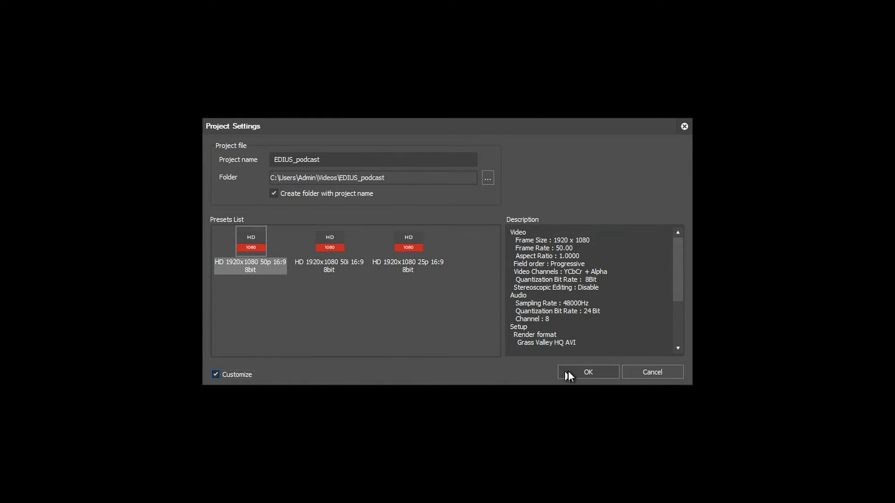
Step: Confirm the HD 1920x1080 50p video preset and 1920x1080 frame size, then create the project
click(587, 371)
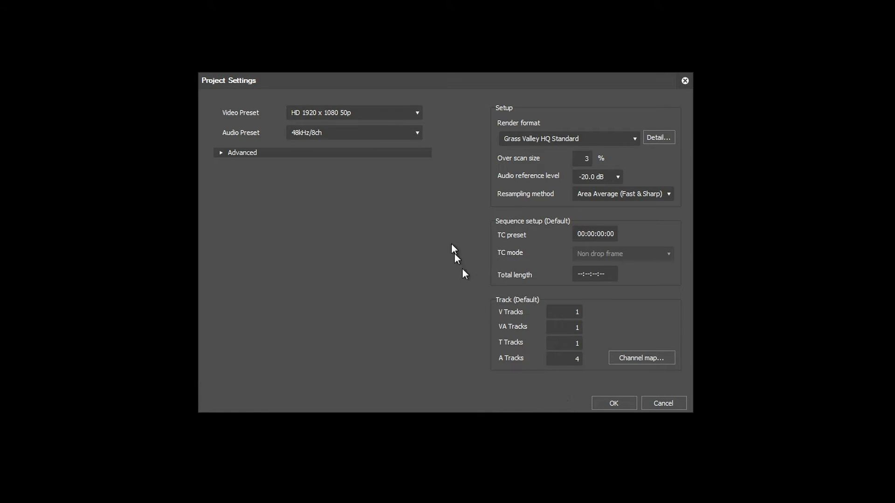
click(354, 112)
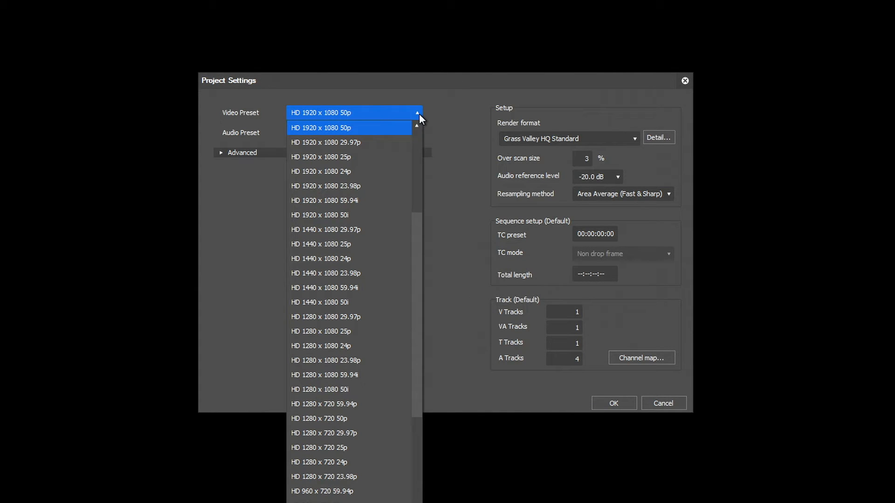
click(321, 128)
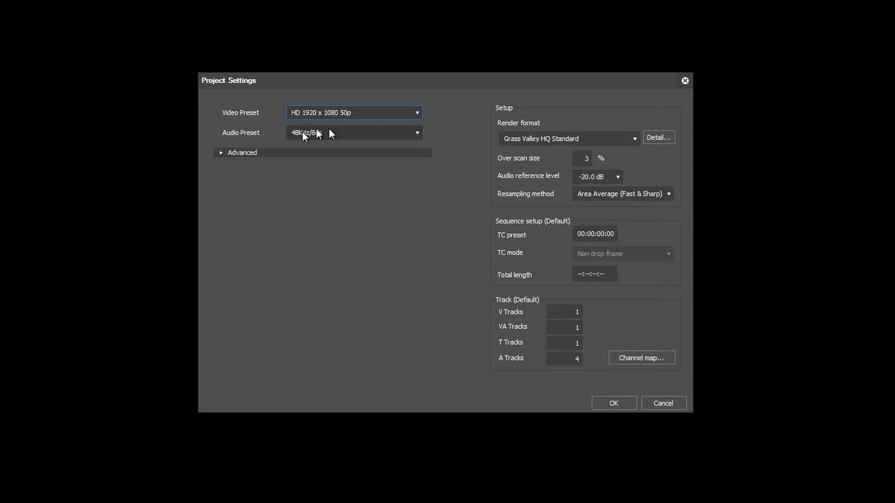
click(242, 152)
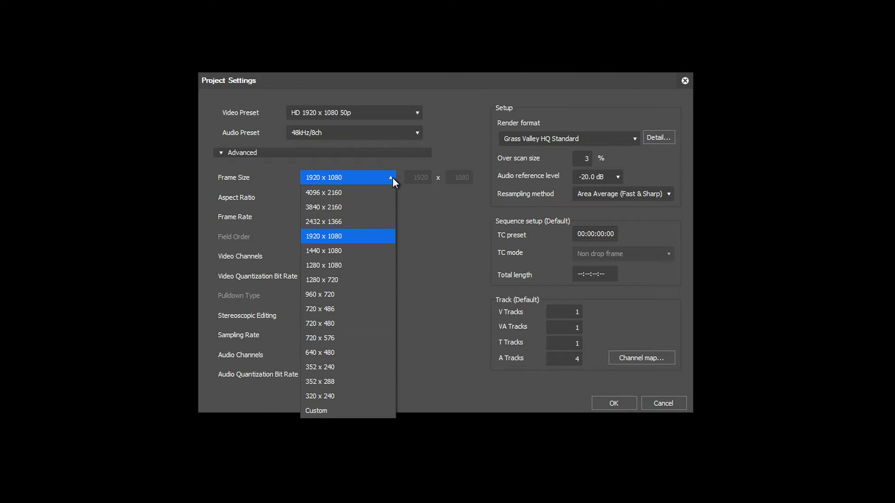
click(324, 236)
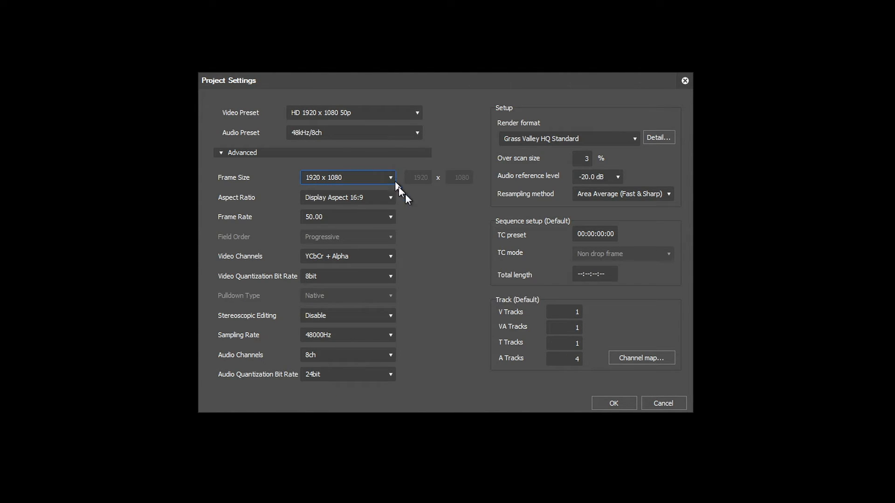
click(613, 403)
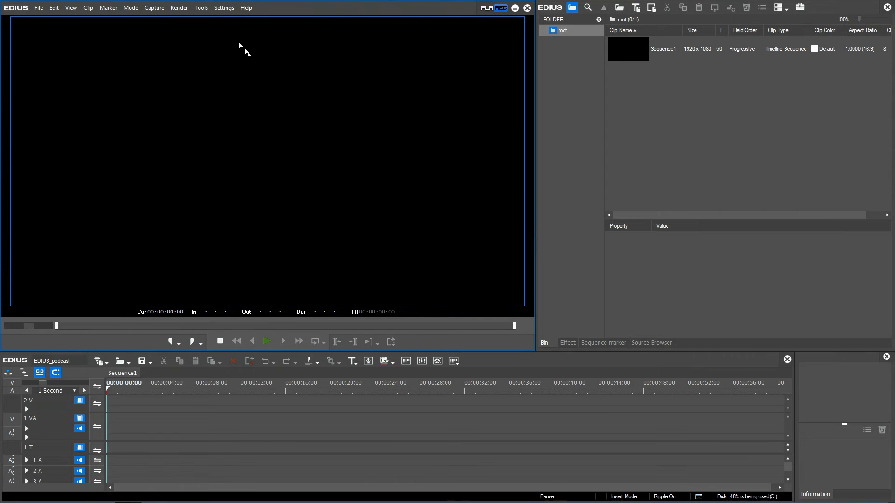
Step: Reach the Project Preset page under Application in System Settings
click(290, 7)
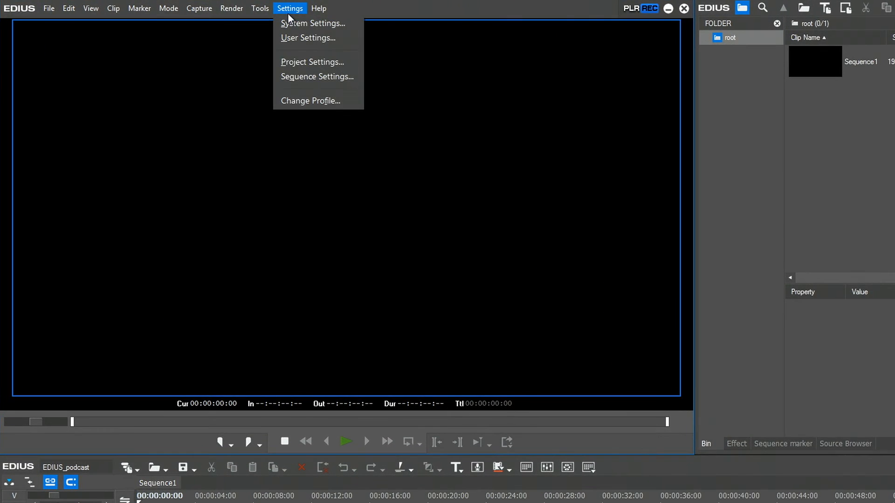
click(312, 23)
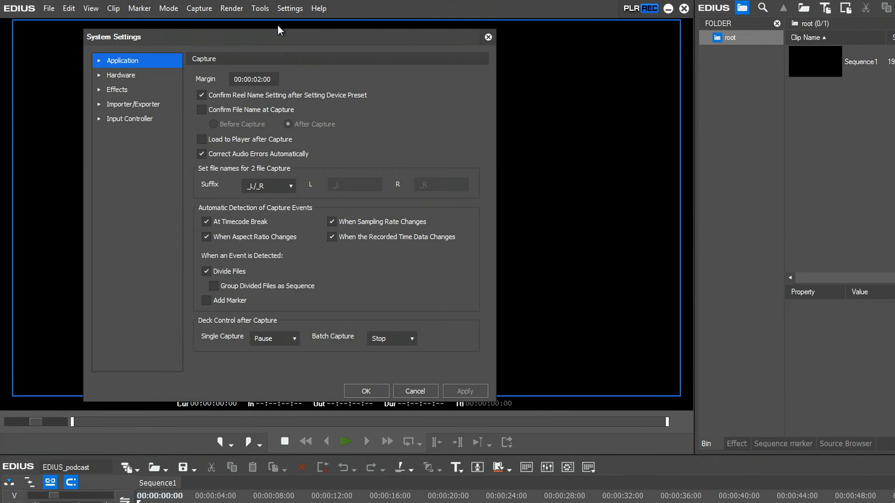
click(99, 60)
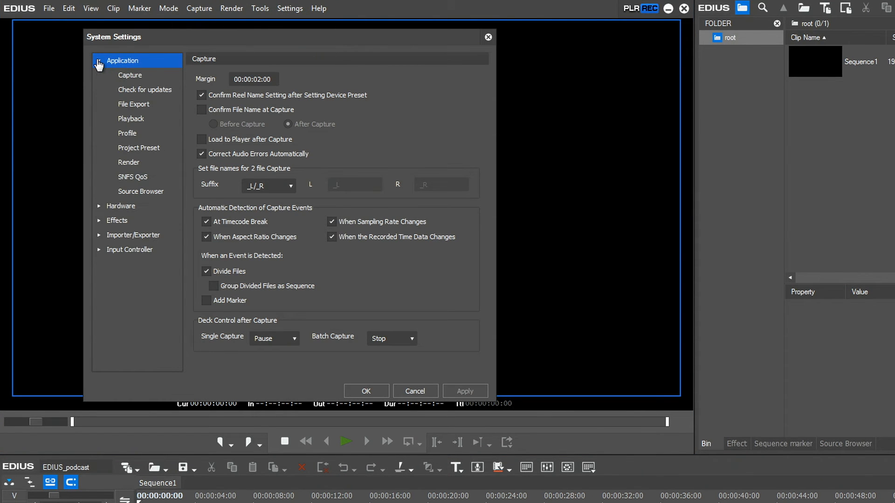
click(138, 148)
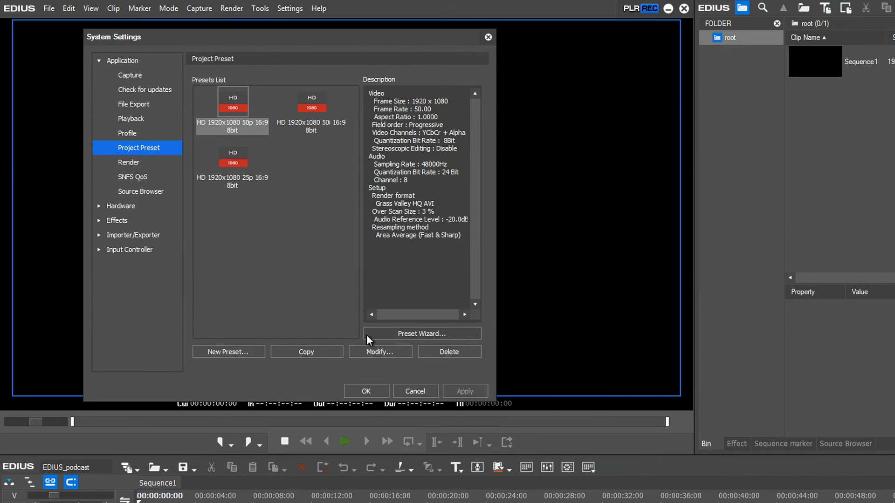
Step: Use the Preset Wizard to add a 4K 4096x2160 25p 10bit preset, excluding QFHD 3840x2160
click(228, 351)
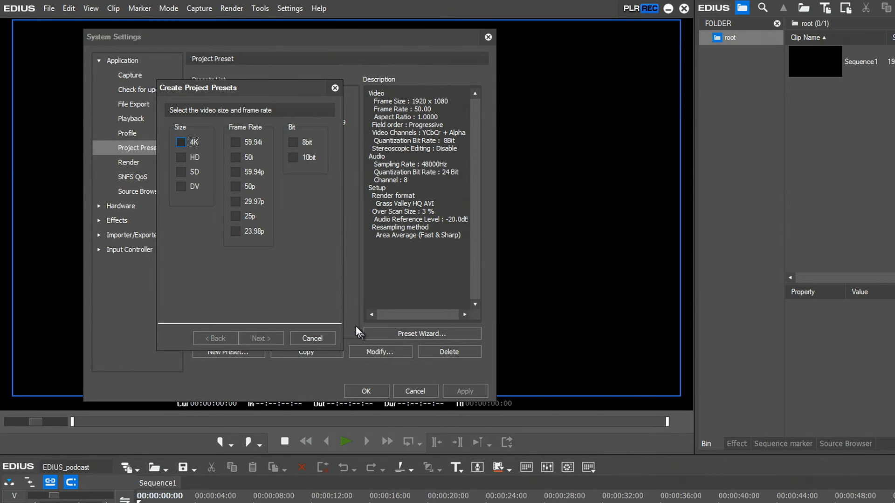
click(182, 142)
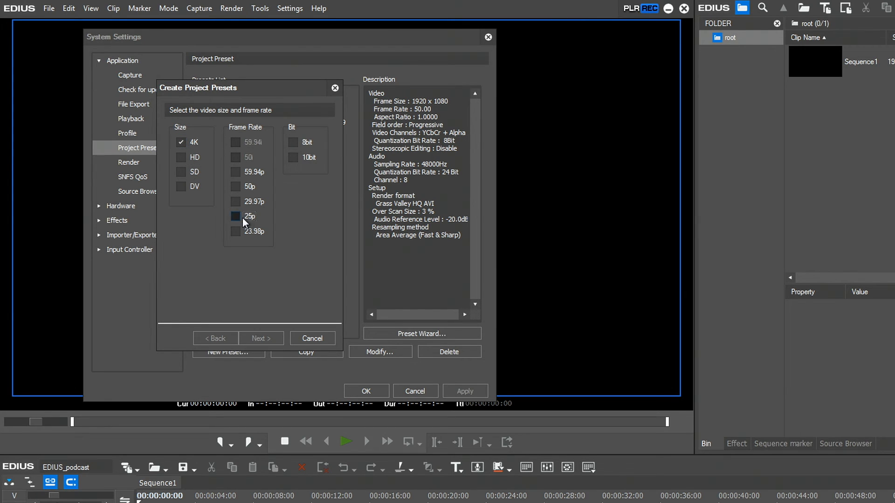
click(235, 216)
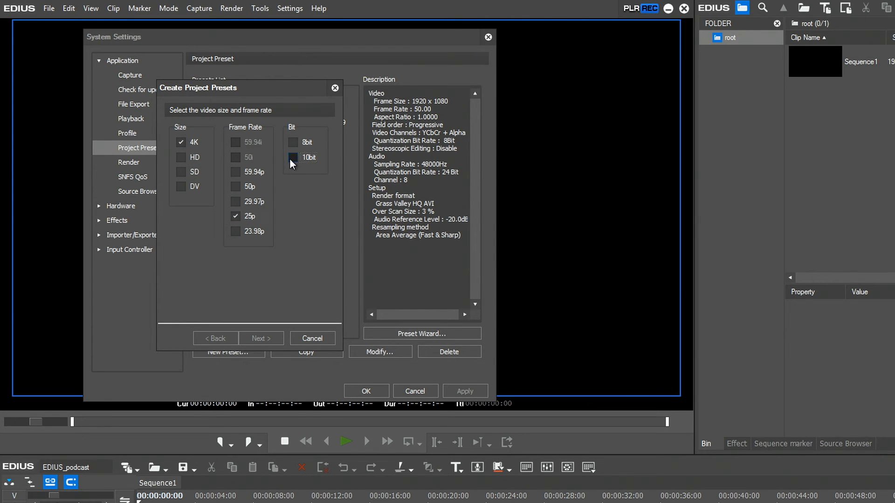
click(294, 158)
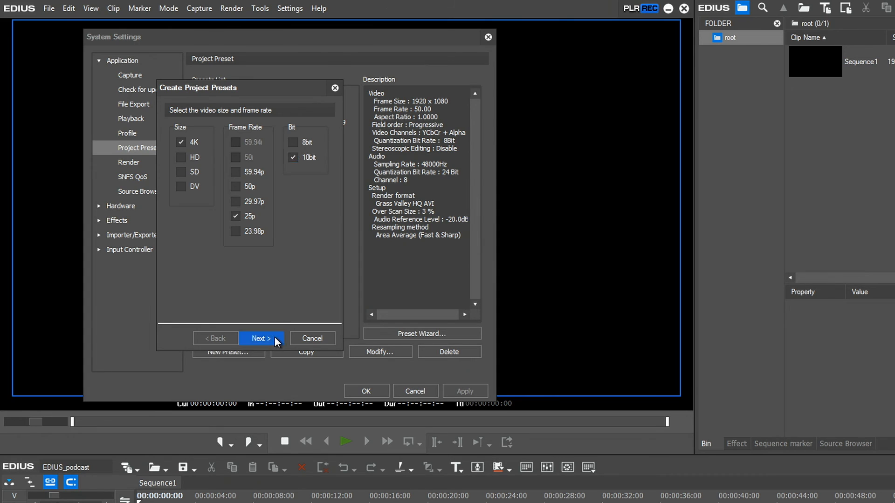
click(261, 339)
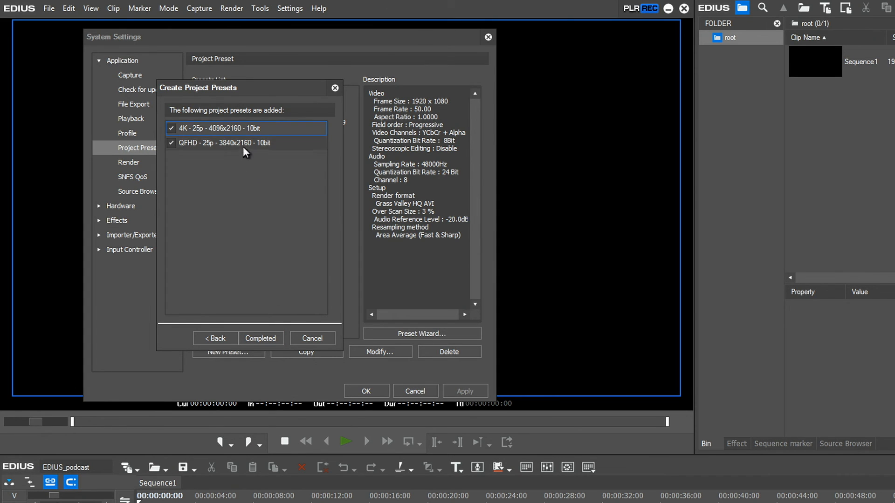
click(246, 143)
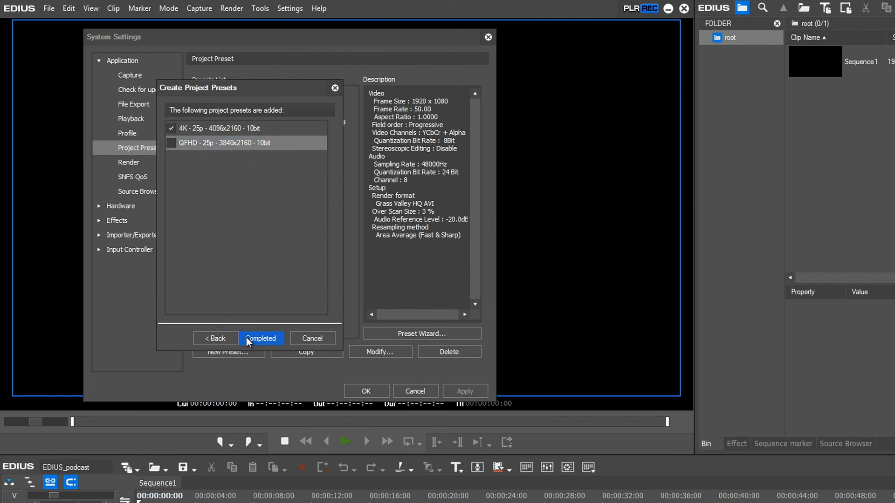
click(260, 338)
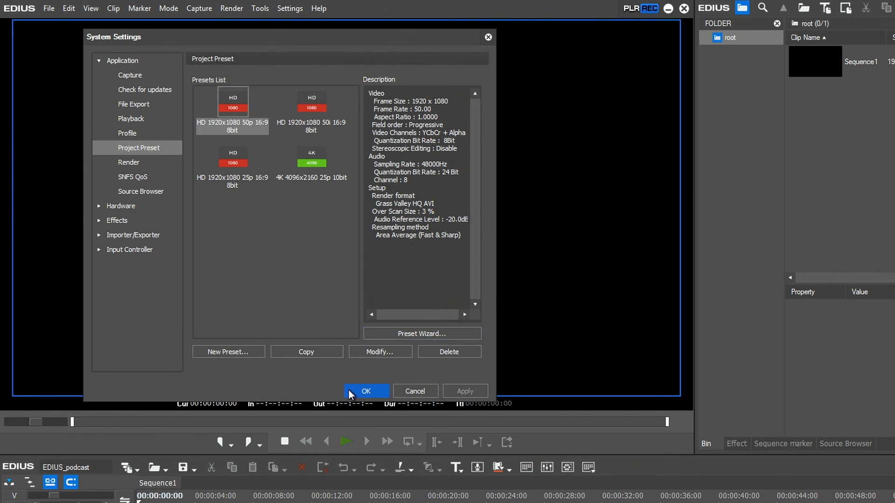
Step: Apply the system settings and start a new project to see the preset offered
click(366, 391)
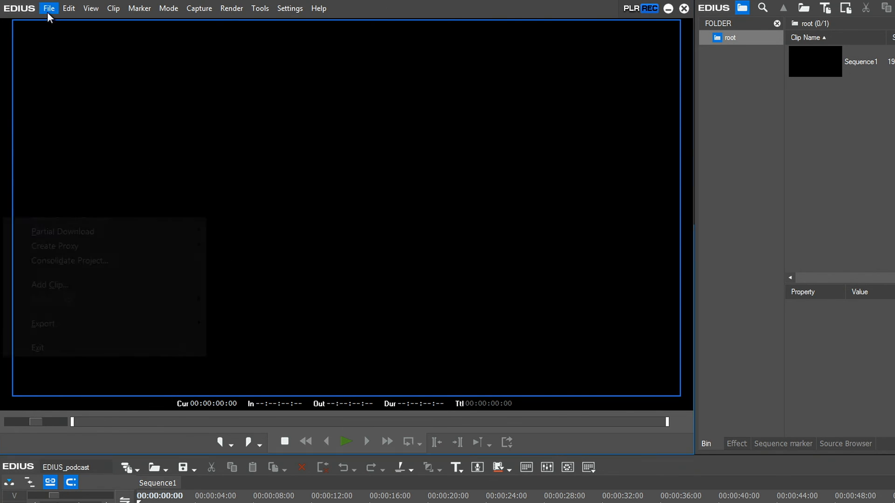
mouse_move(40, 22)
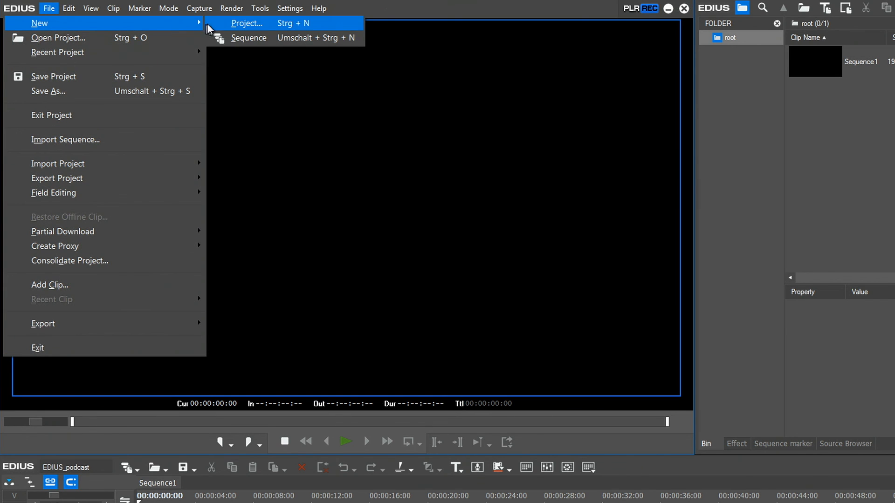
click(246, 23)
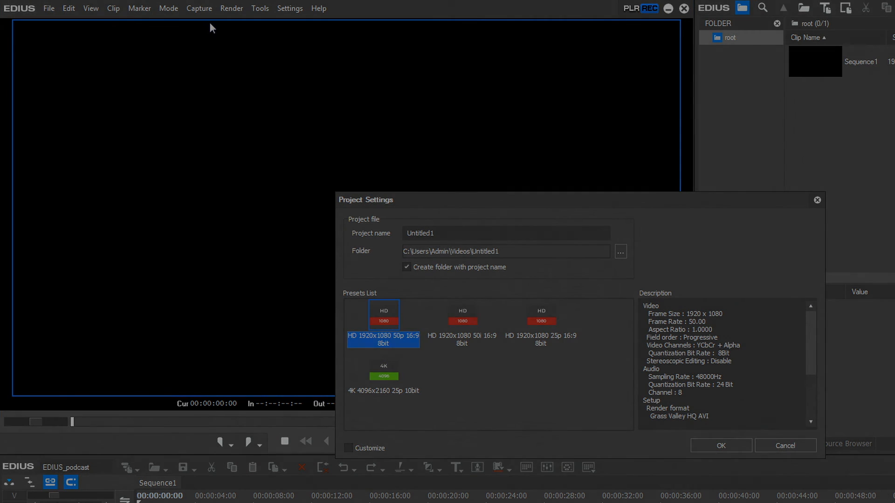